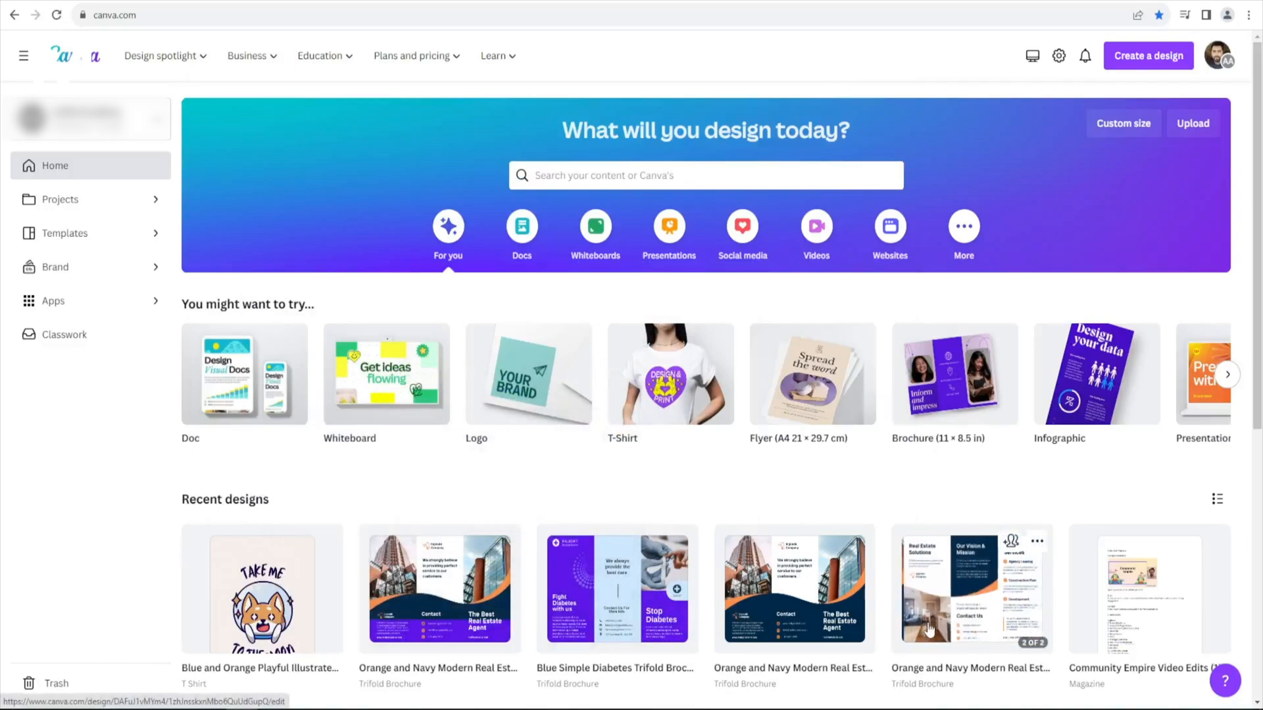
- Open the Blue and Orange Playful Illustrated Shiba Inu T-shirt from Recent designs
scroll("down", 3)
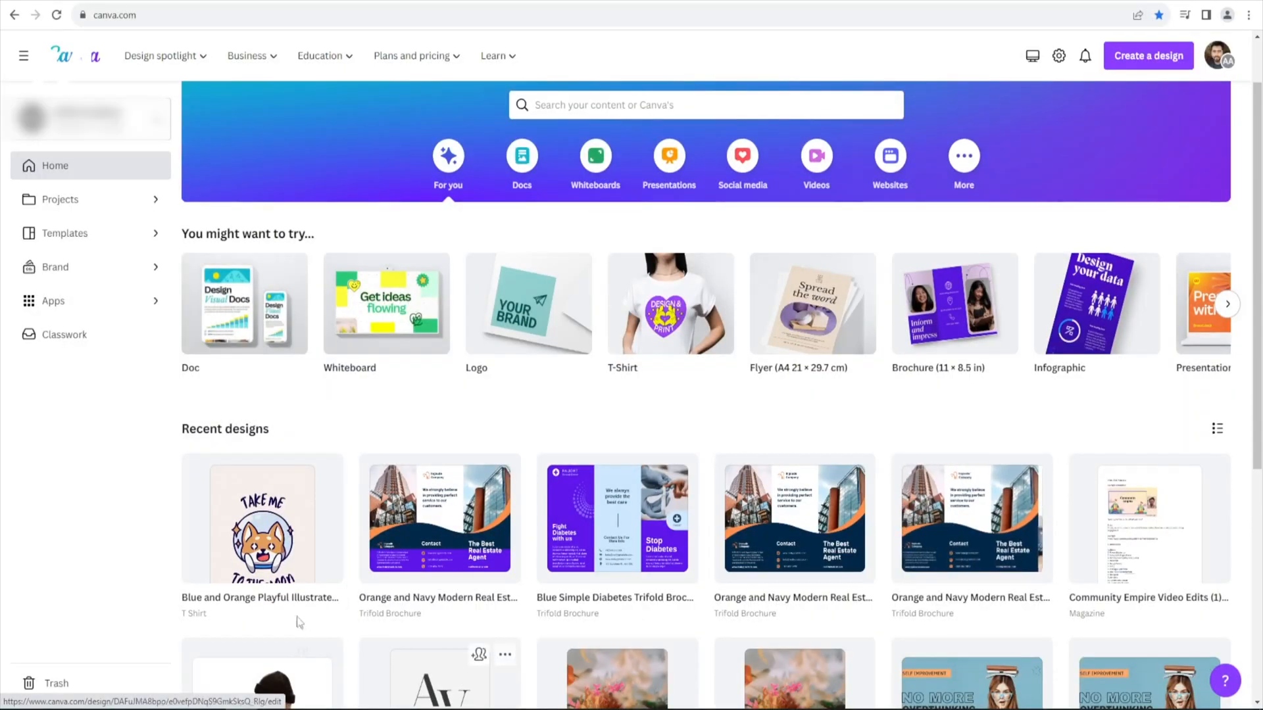
left_click(261, 519)
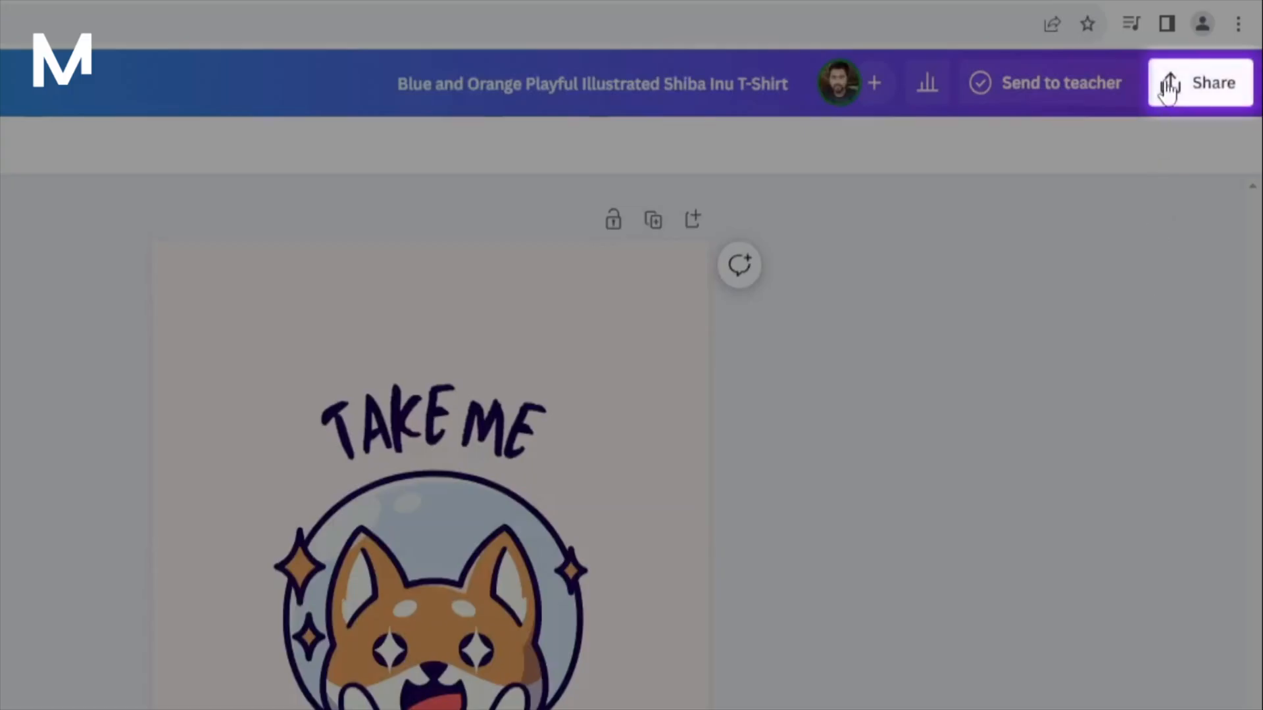
- Open the Share panel for the Shiba Inu T-shirt design
left_click(1199, 83)
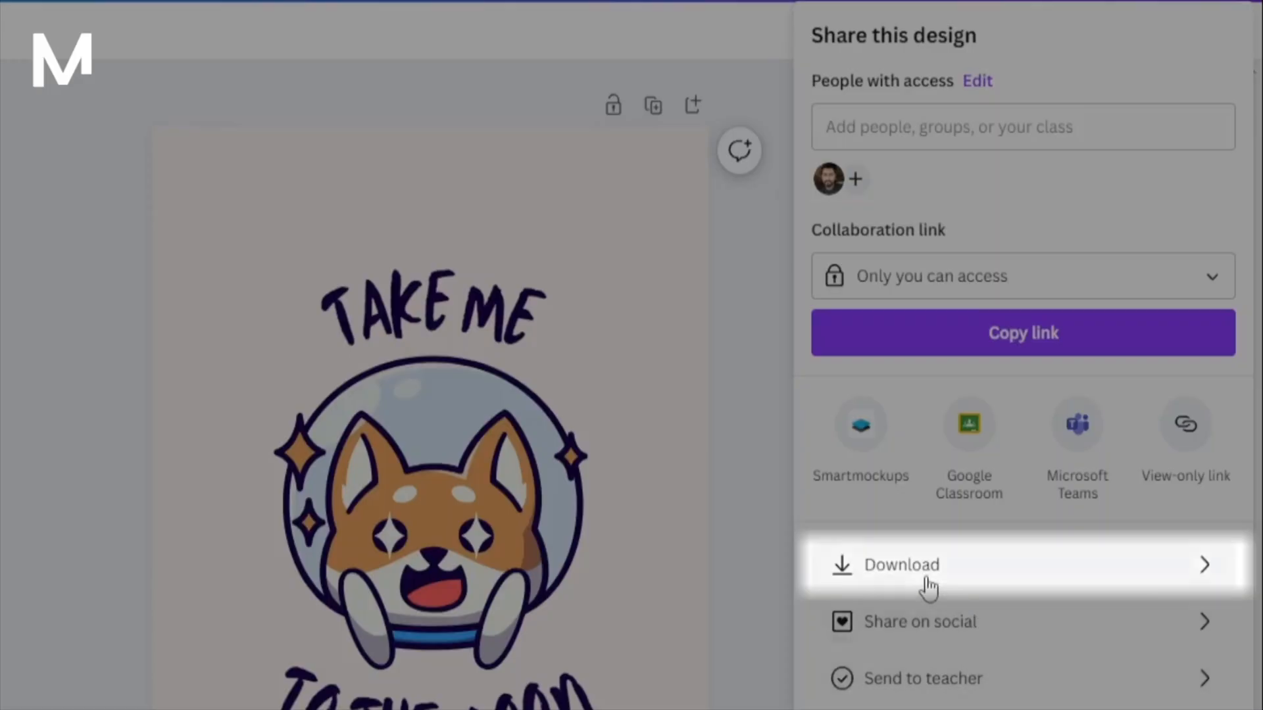
- Choose Download in the Share this design panel to show PNG download settings
left_click(901, 565)
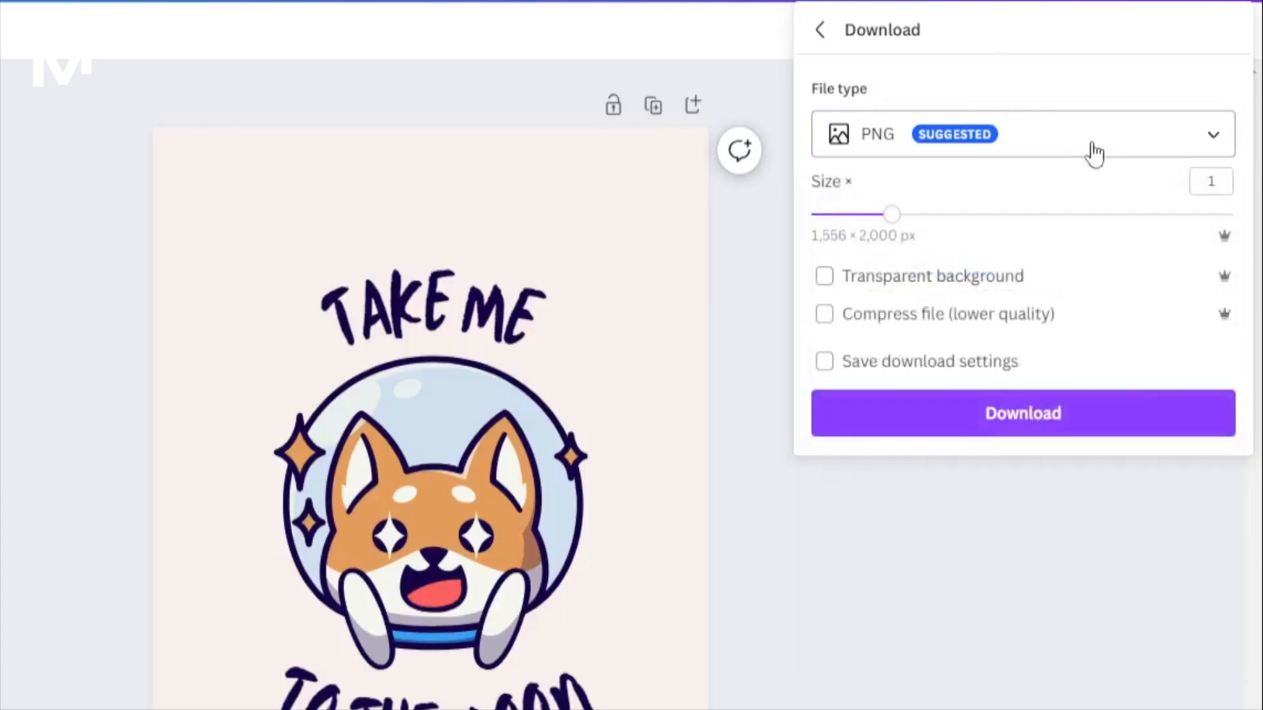
left_click(825, 276)
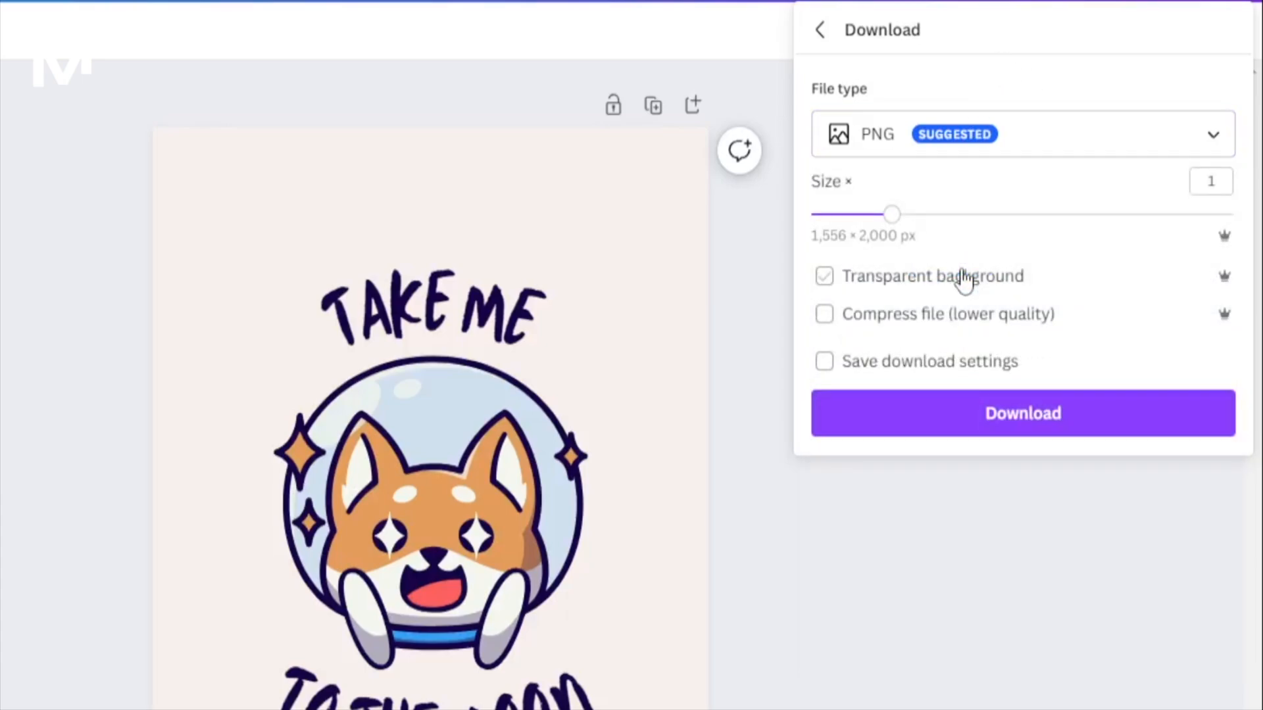
left_click(824, 361)
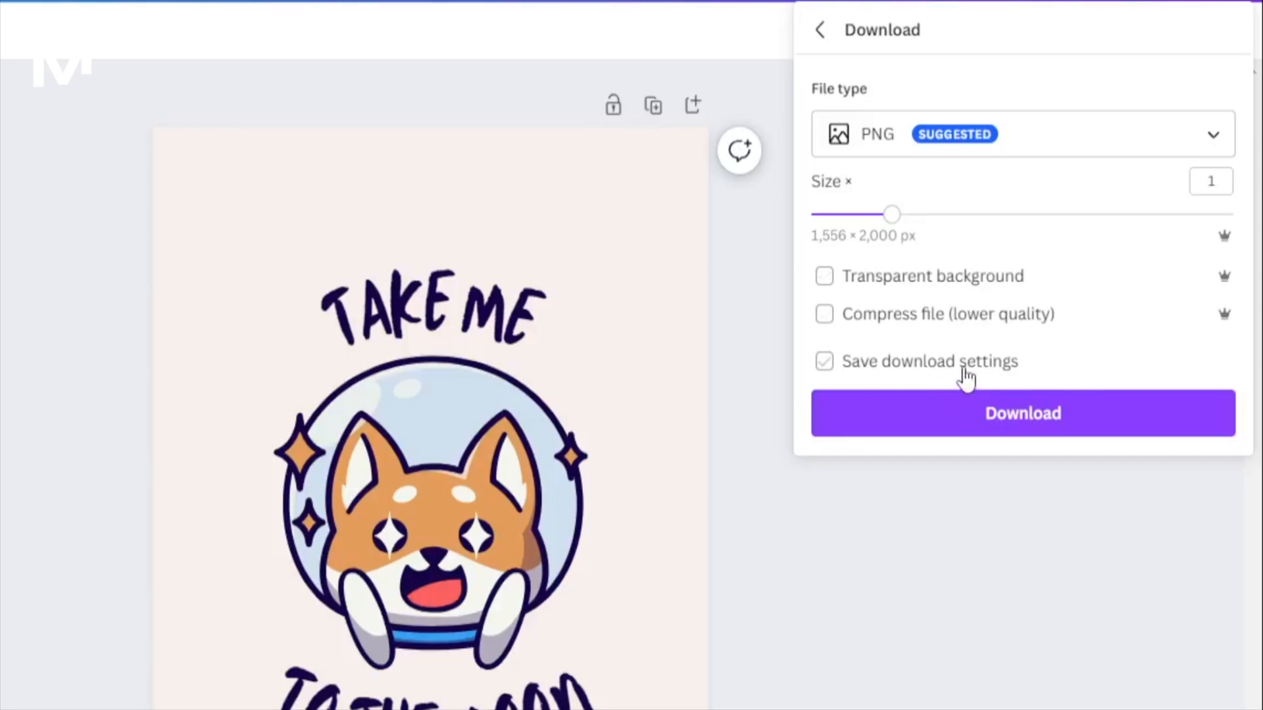
left_click(824, 361)
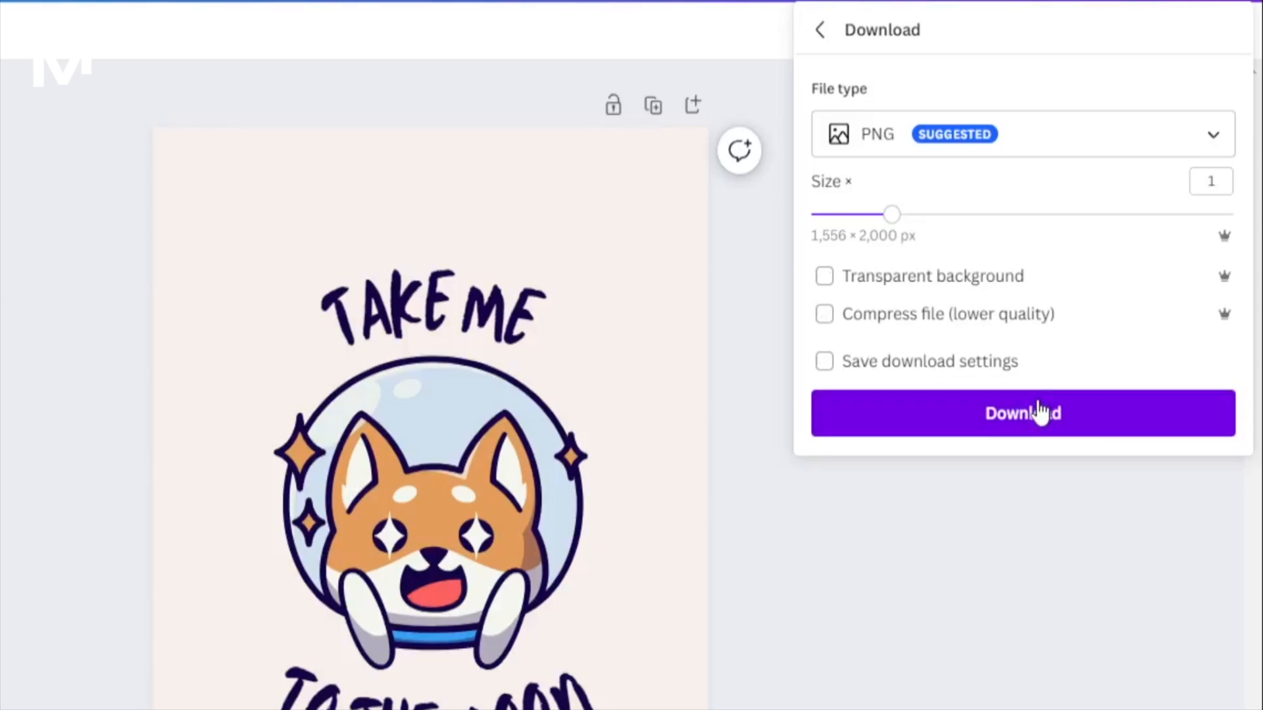
left_click(824, 314)
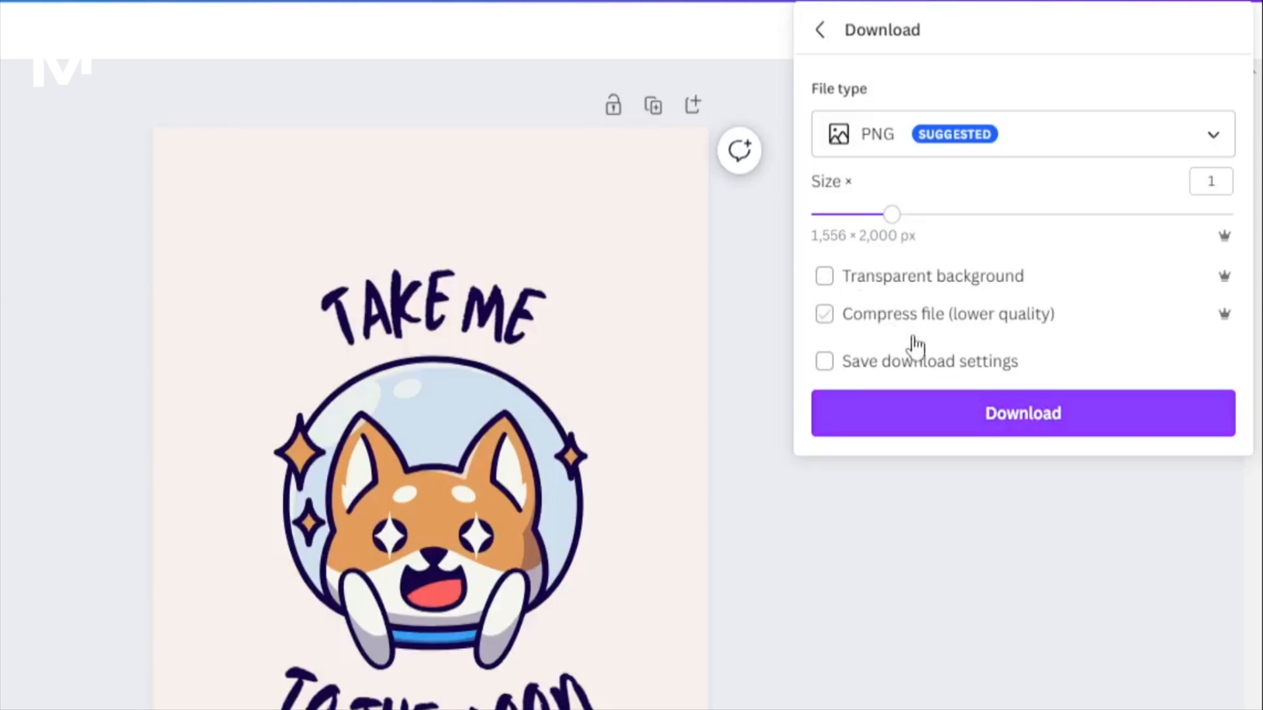
left_click(825, 276)
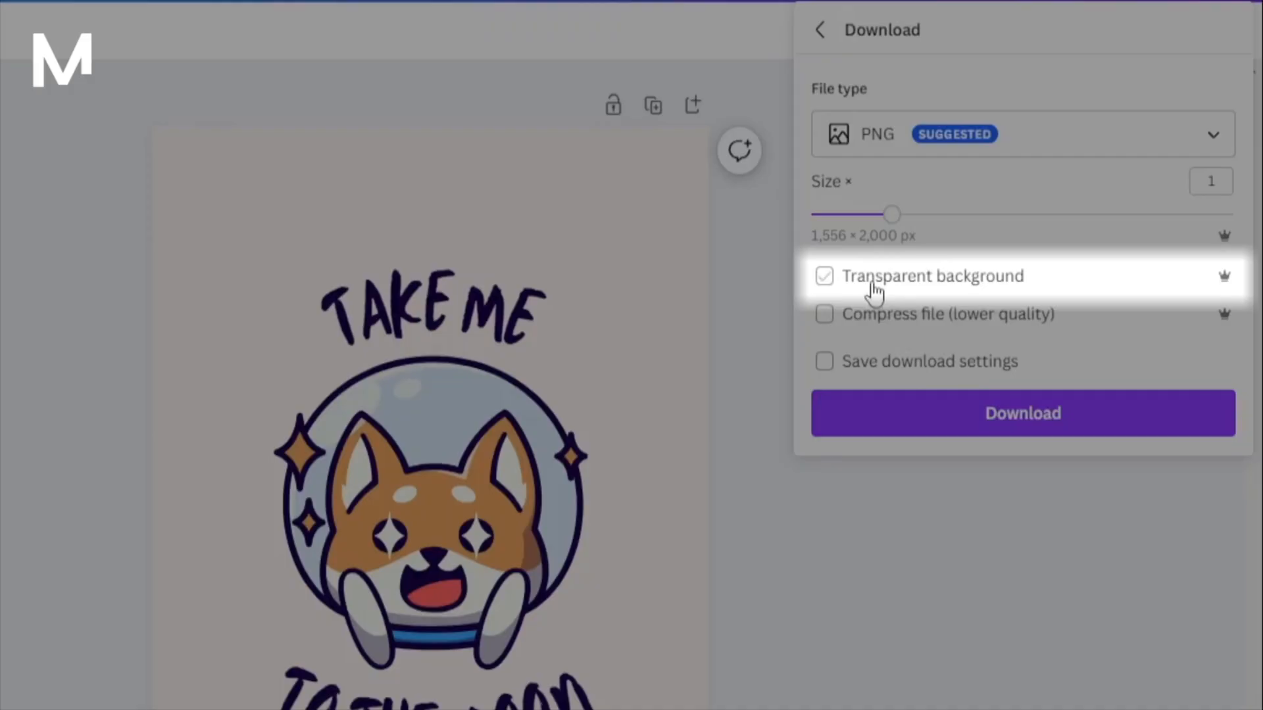
left_click(824, 315)
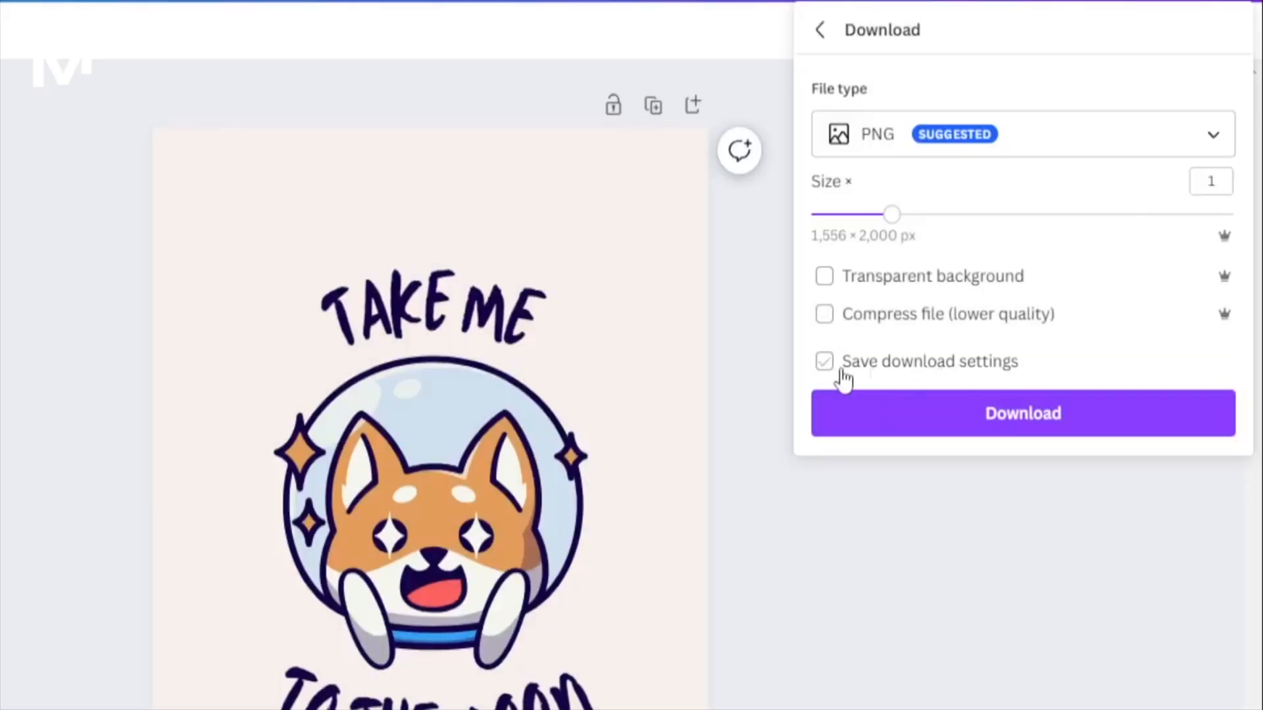
left_click(825, 361)
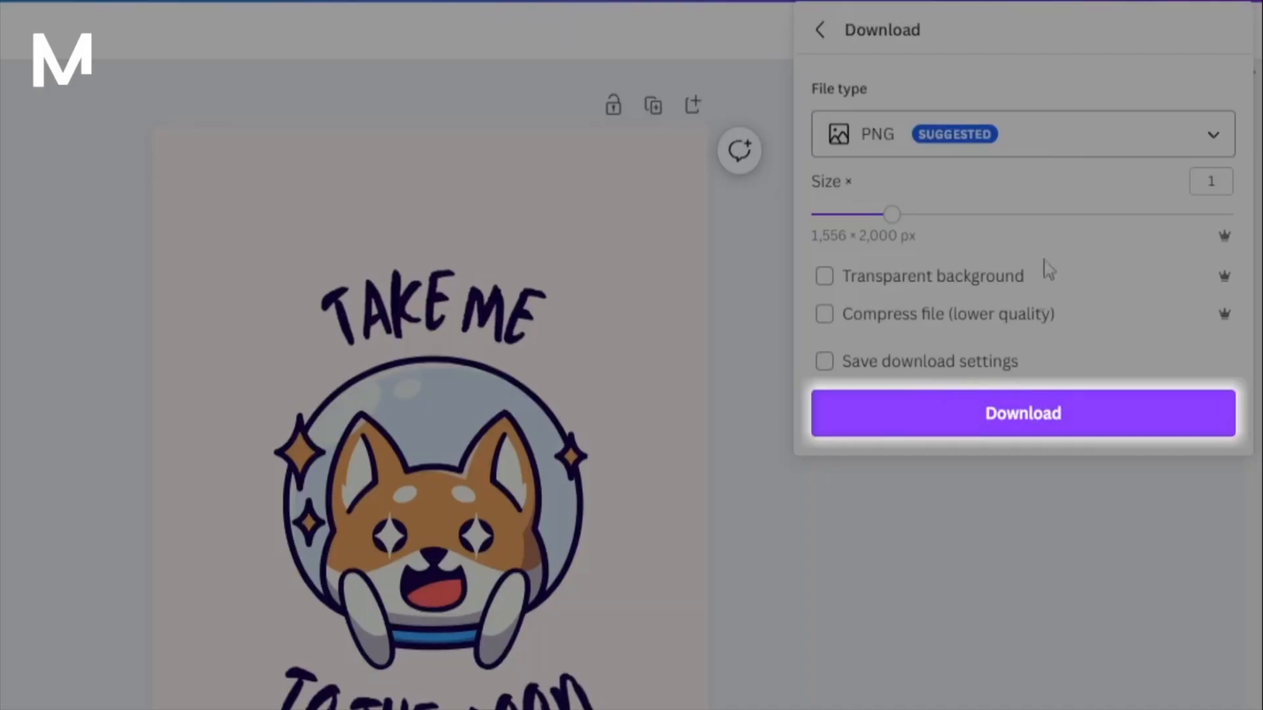
- Download the Shiba Inu T-shirt design as a PNG and return to the editor
left_click(1022, 413)
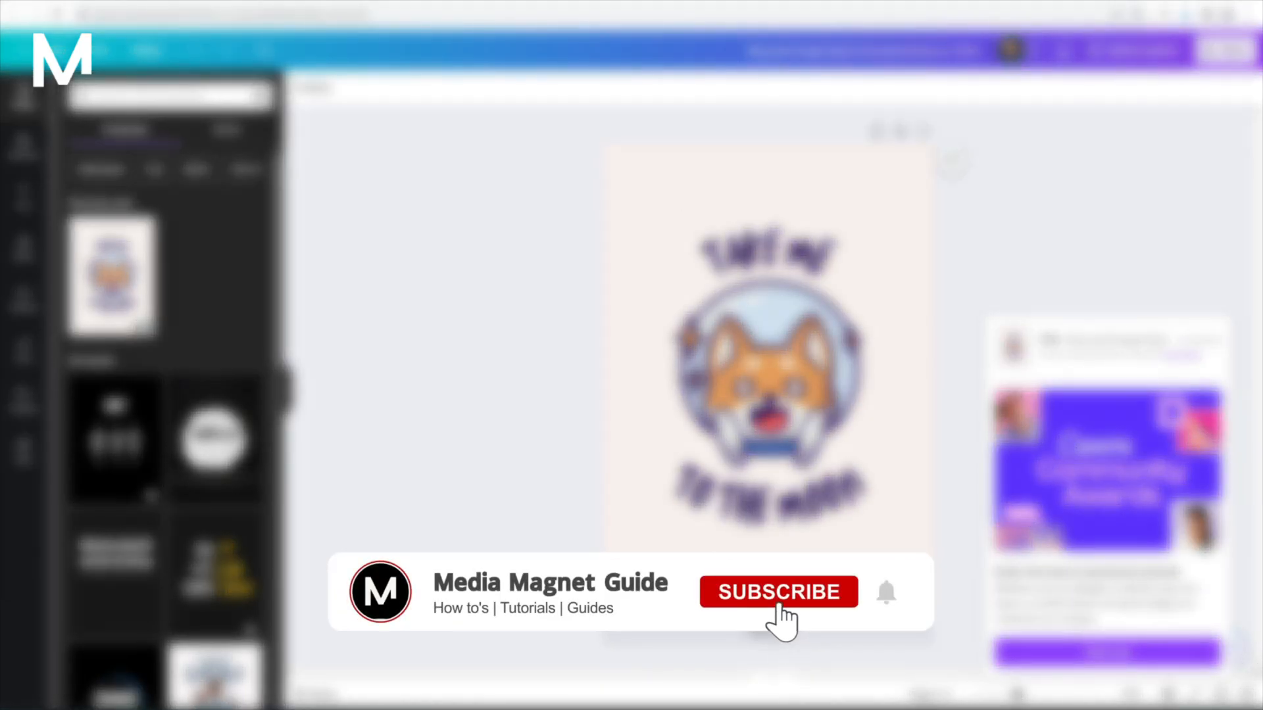
left_click(778, 592)
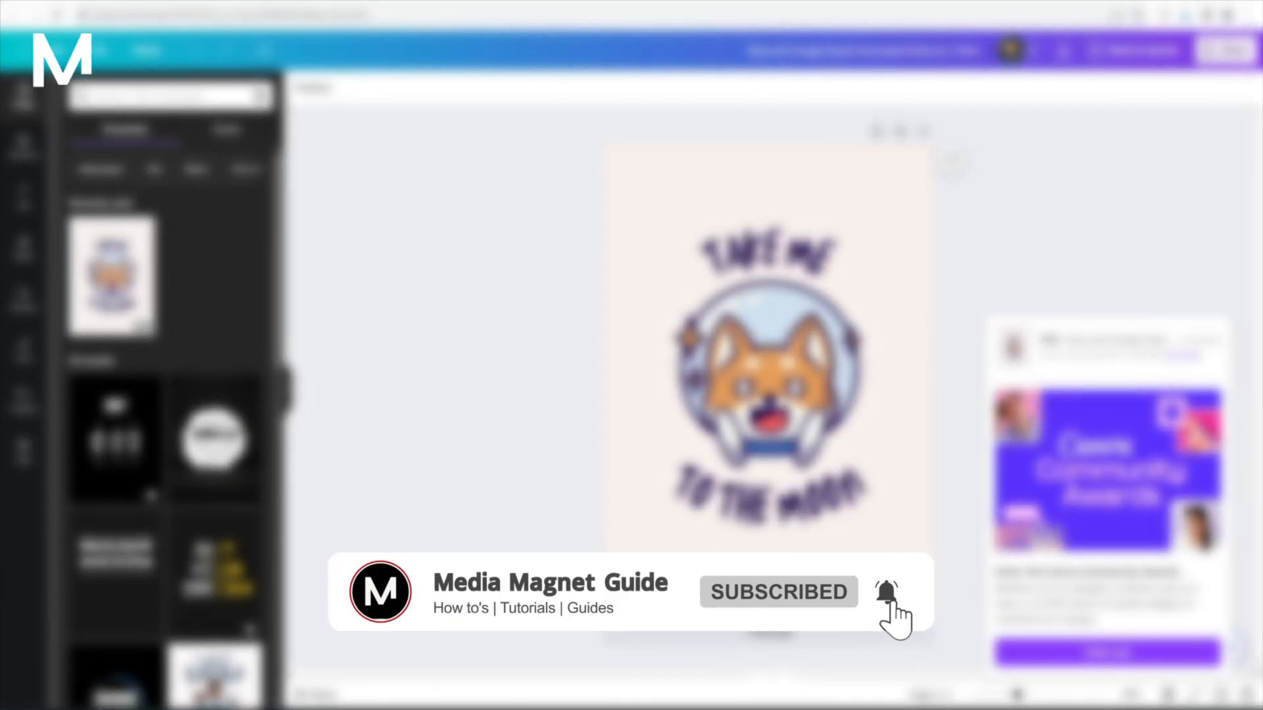